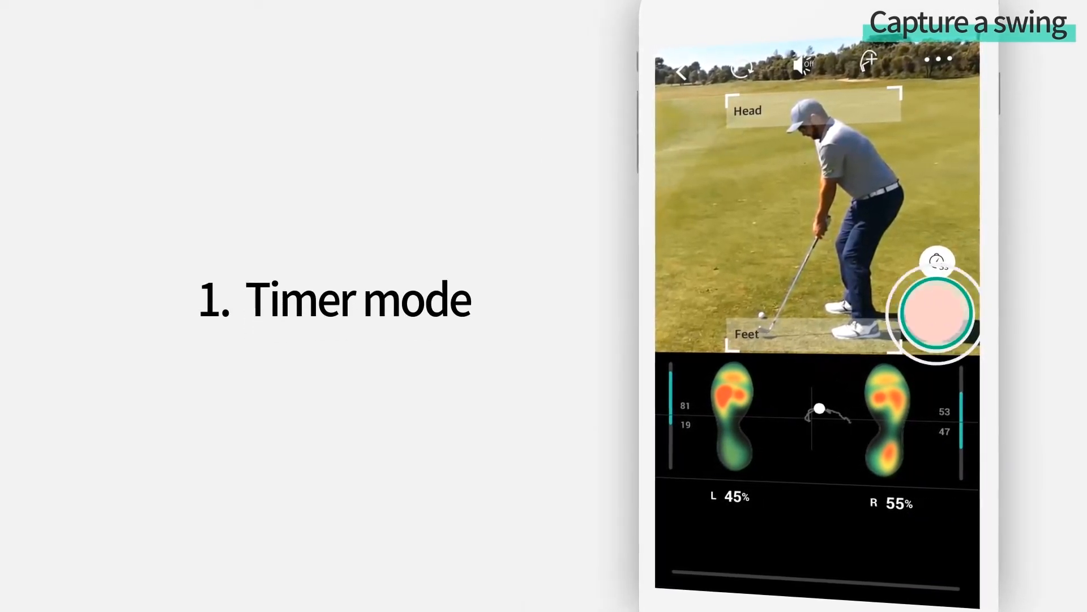
- Record a timed swing capture with live foot-pressure heatmaps, then stop it
click(935, 314)
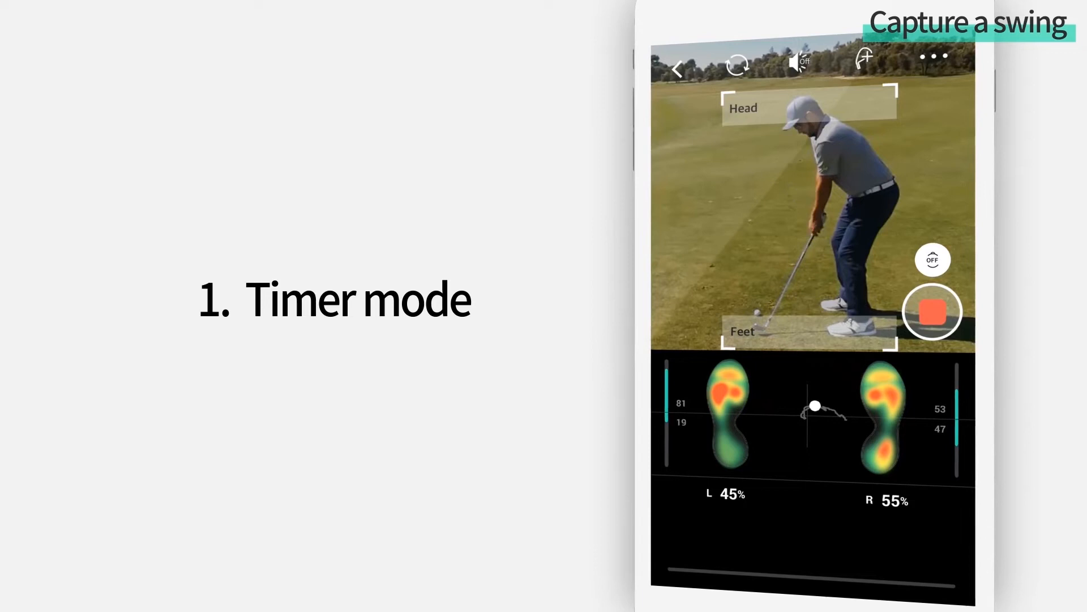
click(932, 311)
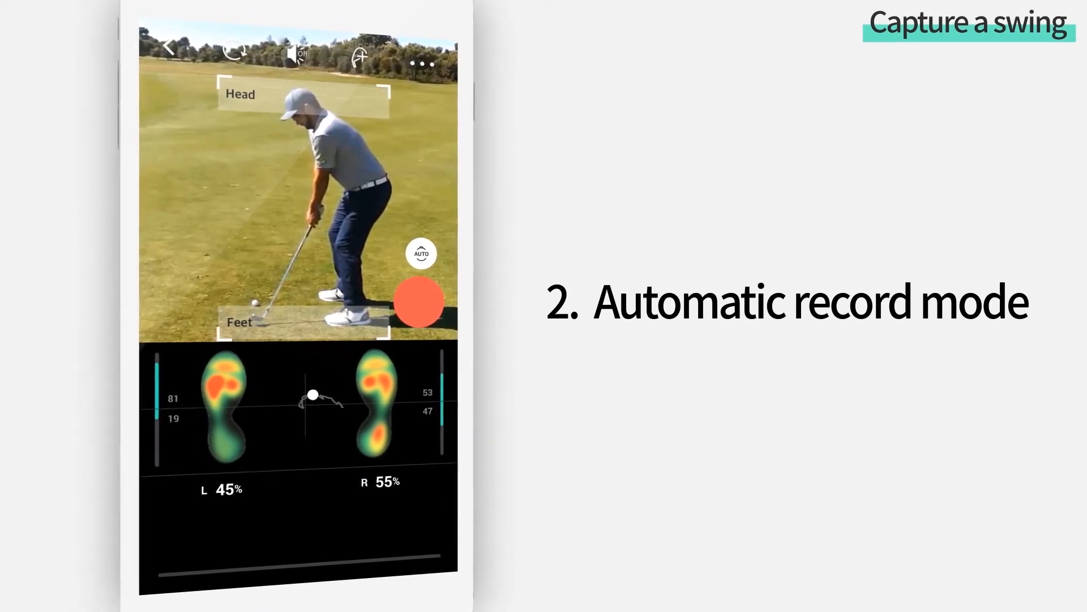
- Start an AUTO-mode swing recording so the capture countdown begins
click(418, 301)
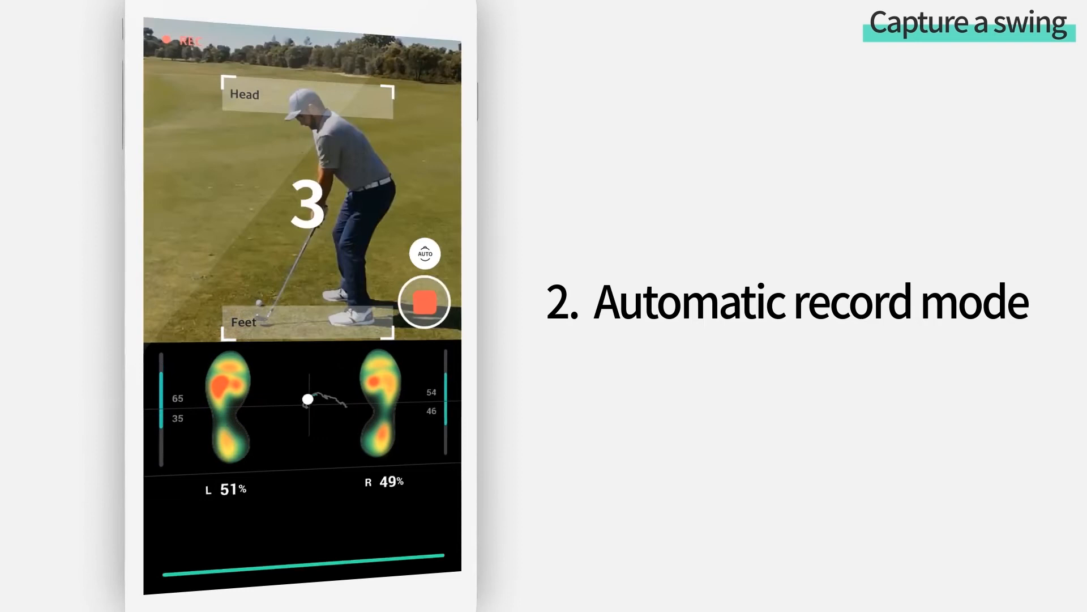